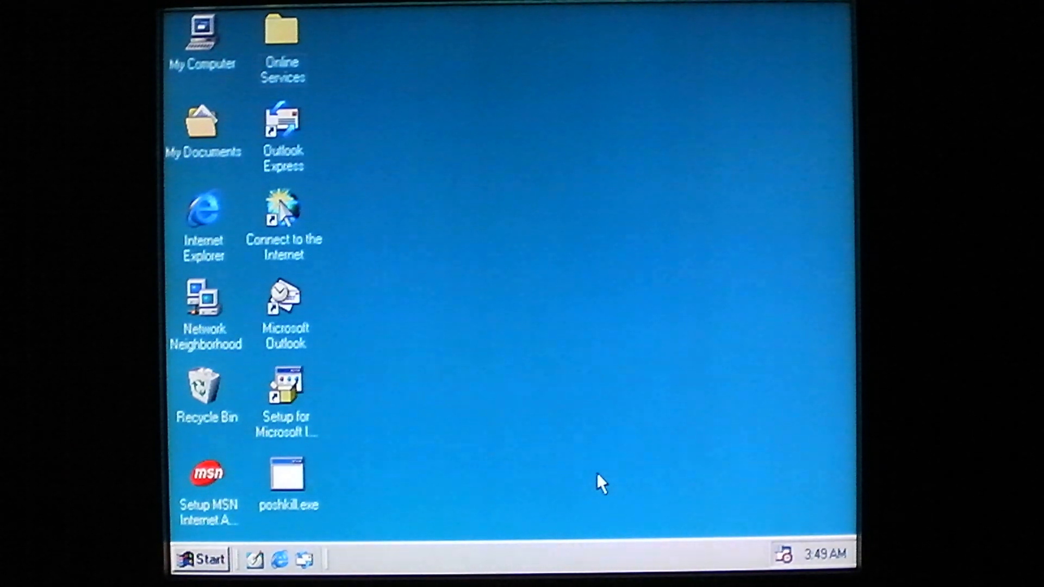
Step: Run poshkill.exe from the desktop and dismiss its Win9X.PoshKiller.1398 message box
{"action": "left_click", "coordinate": [288, 475]}
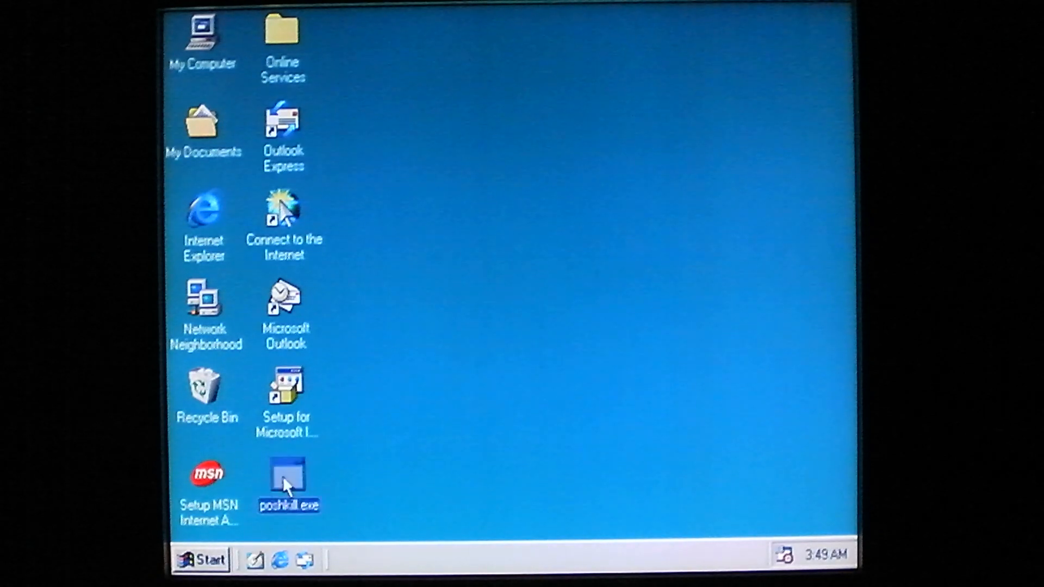
{"action": "double_click", "coordinate": [288, 482]}
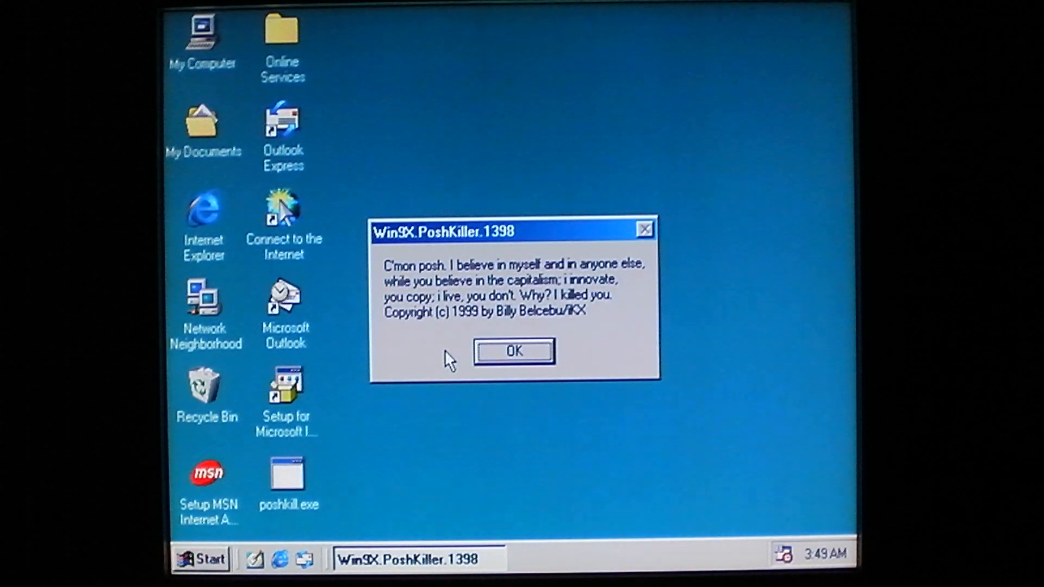
{"action": "mouse_move", "coordinate": [470, 316]}
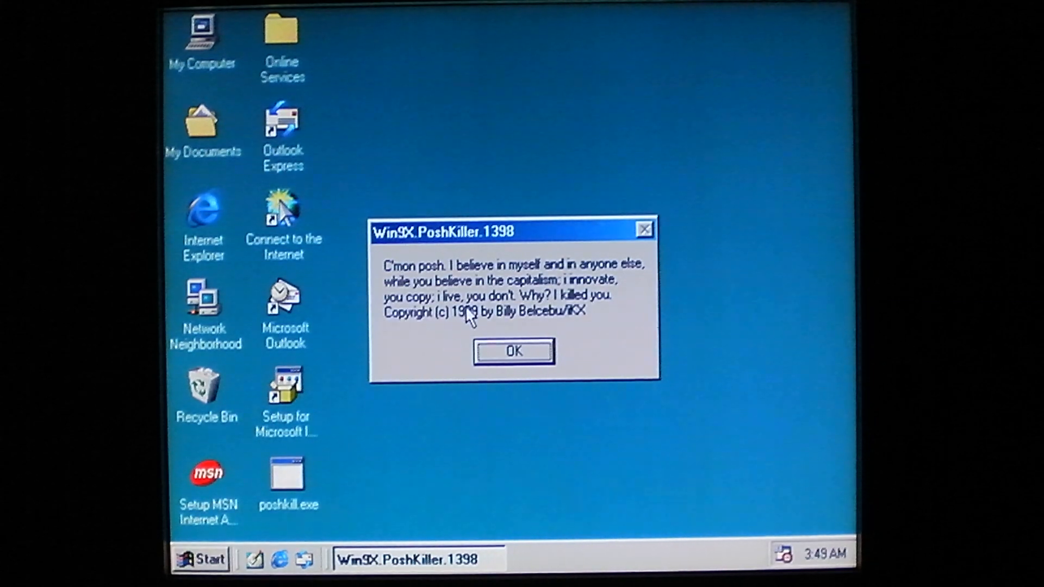
{"action": "left_click", "coordinate": [512, 352]}
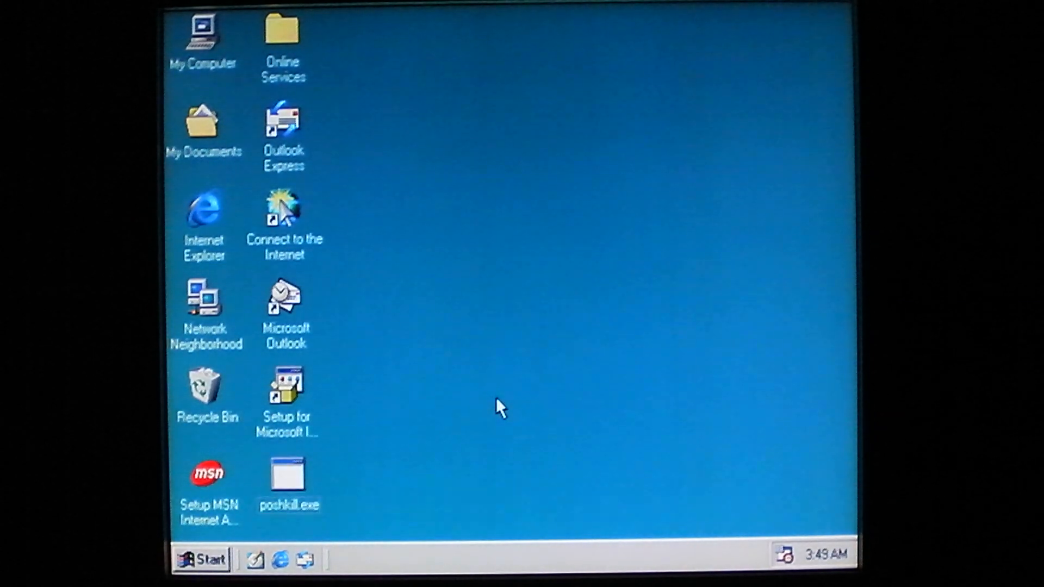
{"action": "mouse_move", "coordinate": [571, 275]}
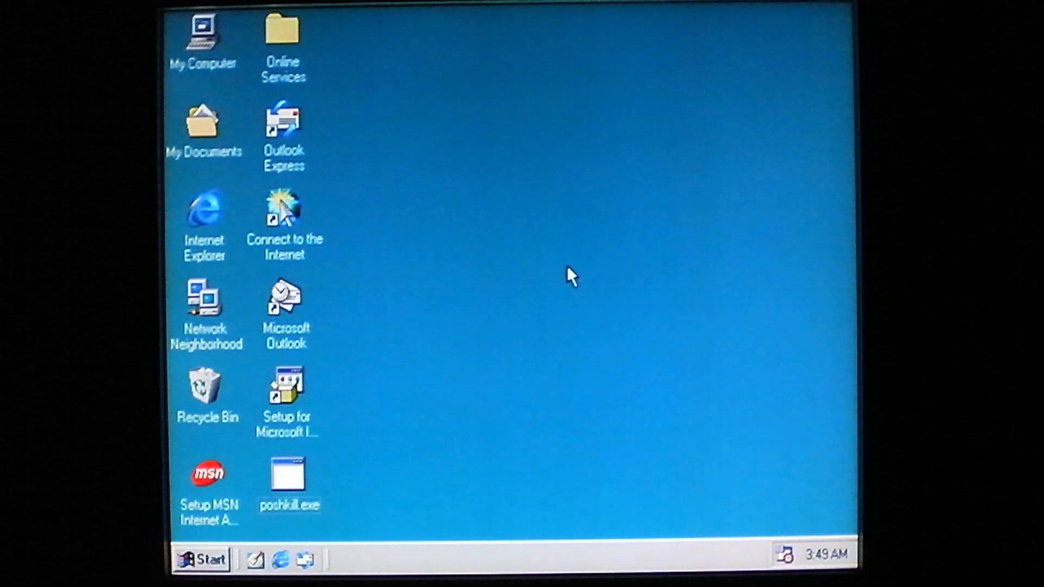
{"action": "mouse_move", "coordinate": [639, 411]}
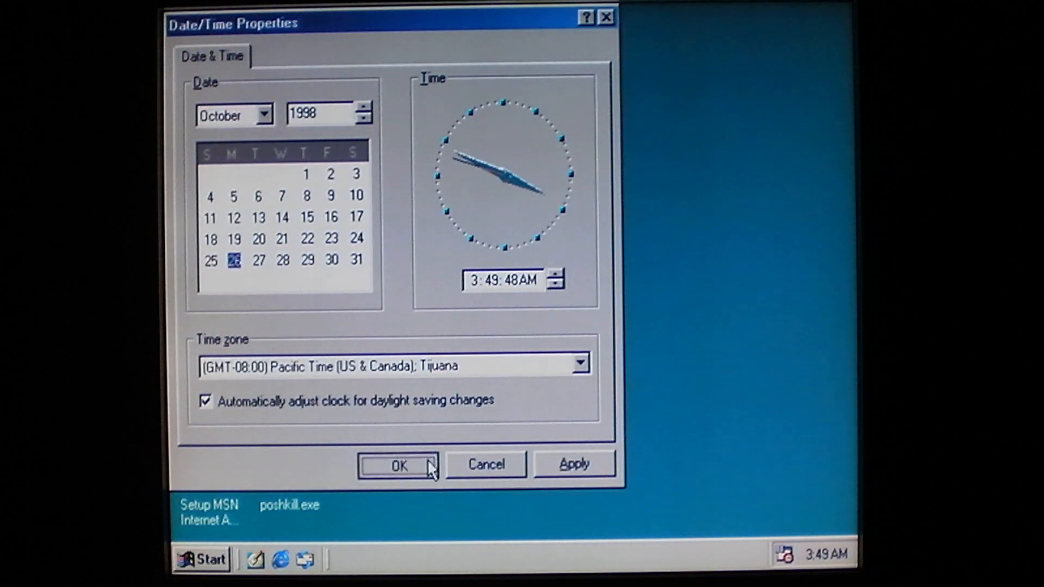
Step: Confirm the system date of October 26, 1998 and close Date/Time Properties
{"action": "left_click", "coordinate": [397, 465]}
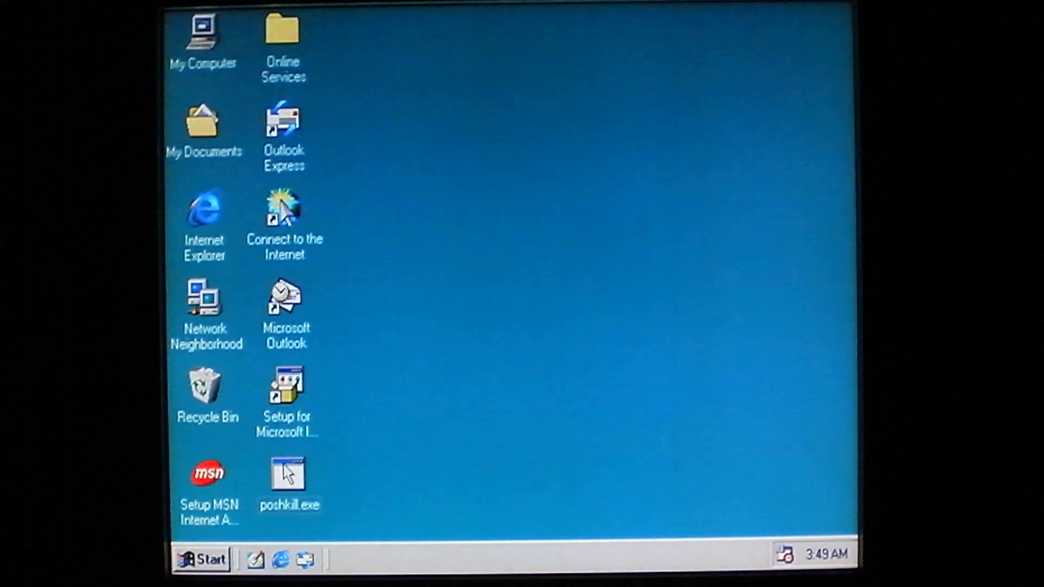